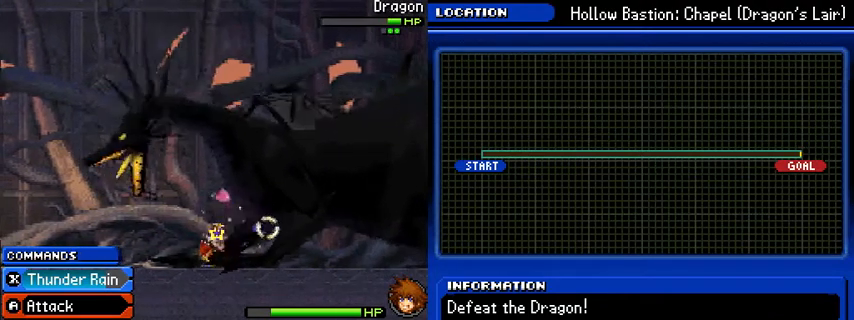
# Step: Attack the Hollow Bastion Dragon with Thunder Rain from the command deck
pyautogui.click(73, 278)
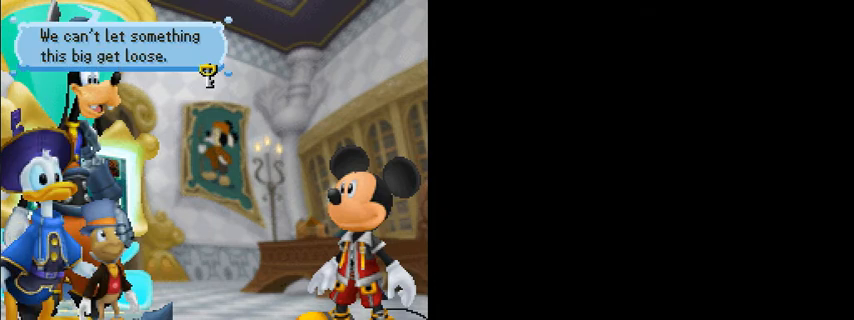
# Step: Advance the castle and black-cloaked figure dialogue until the Sora–Riku cutscene ends
pyautogui.press('enter')
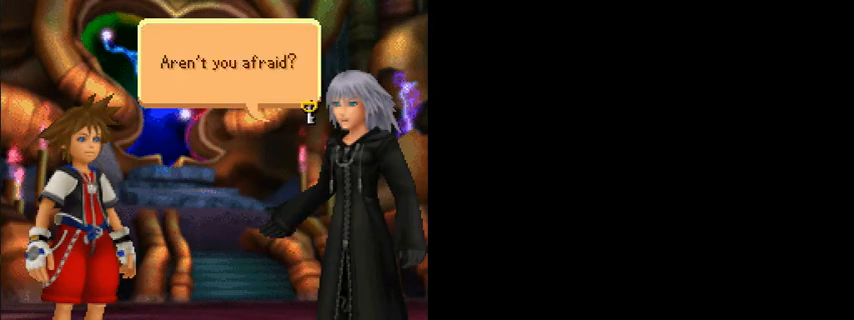
pyautogui.press('enter')
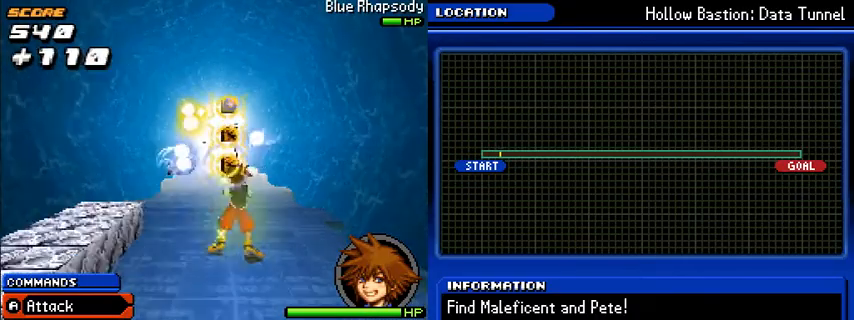
# Step: Strike the Blue Rhapsody enemies in the Hollow Bastion Data Tunnel
pyautogui.click(45, 306)
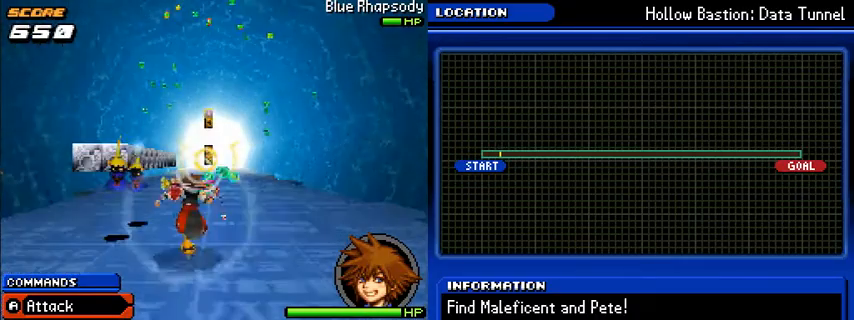